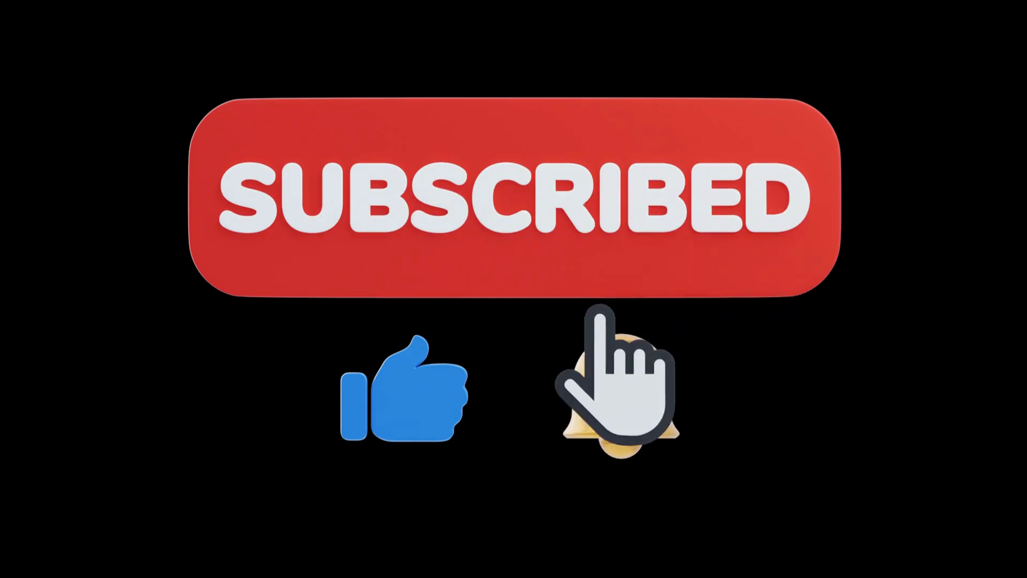
pyautogui.moveTo(426, 426)
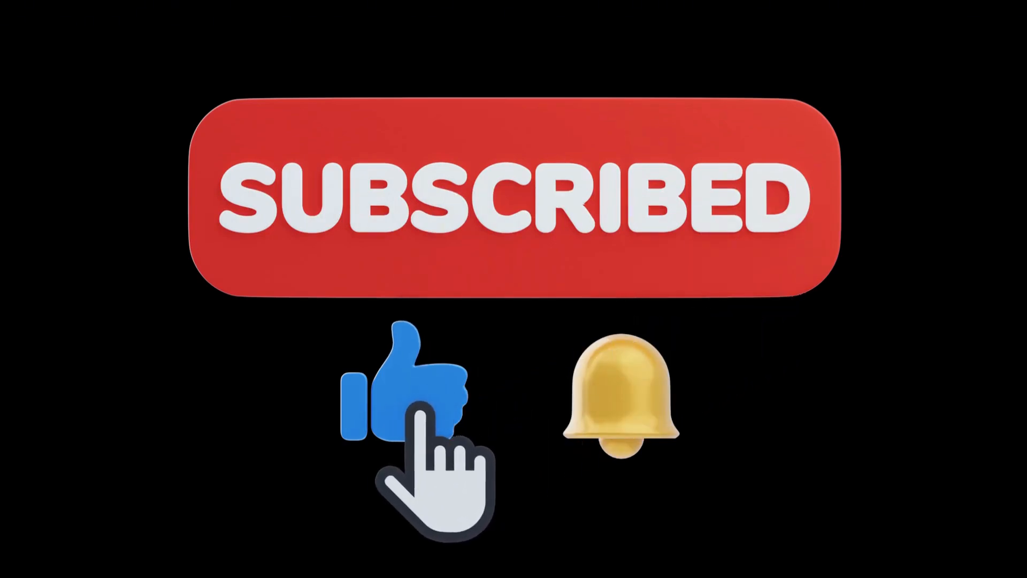